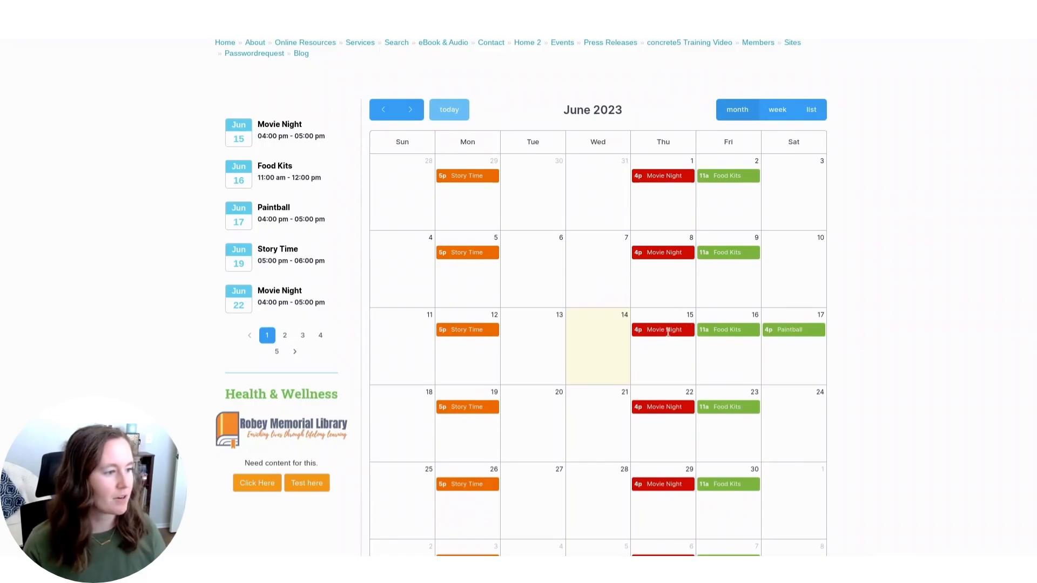
Step: Open the Thursday June 15 Movie Night event popup in the month calendar
click(662, 330)
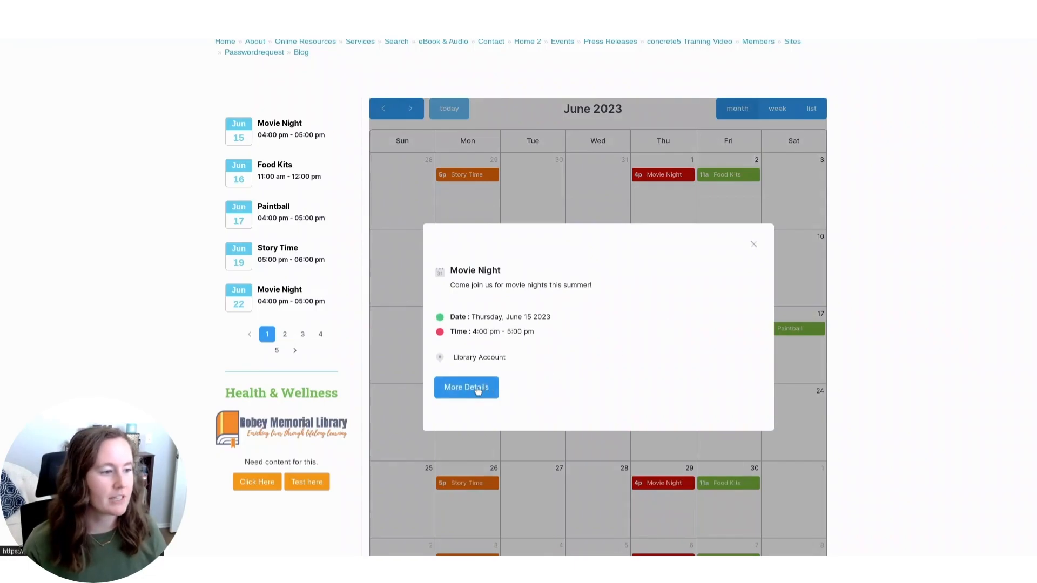
Step: Open Movie Night's full detail page with image, date, time and Movies category
click(466, 387)
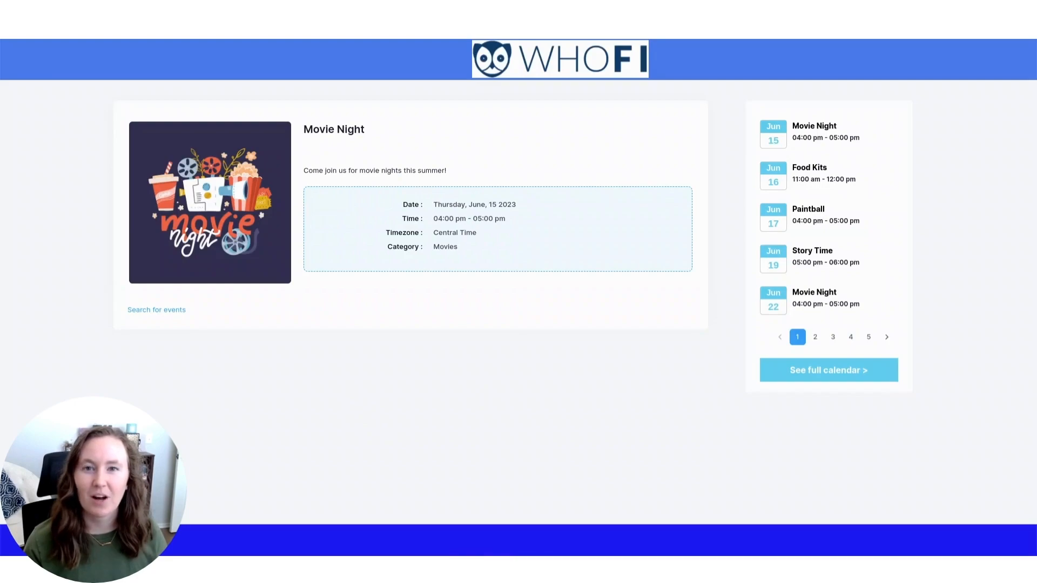
mouse_move(286, 244)
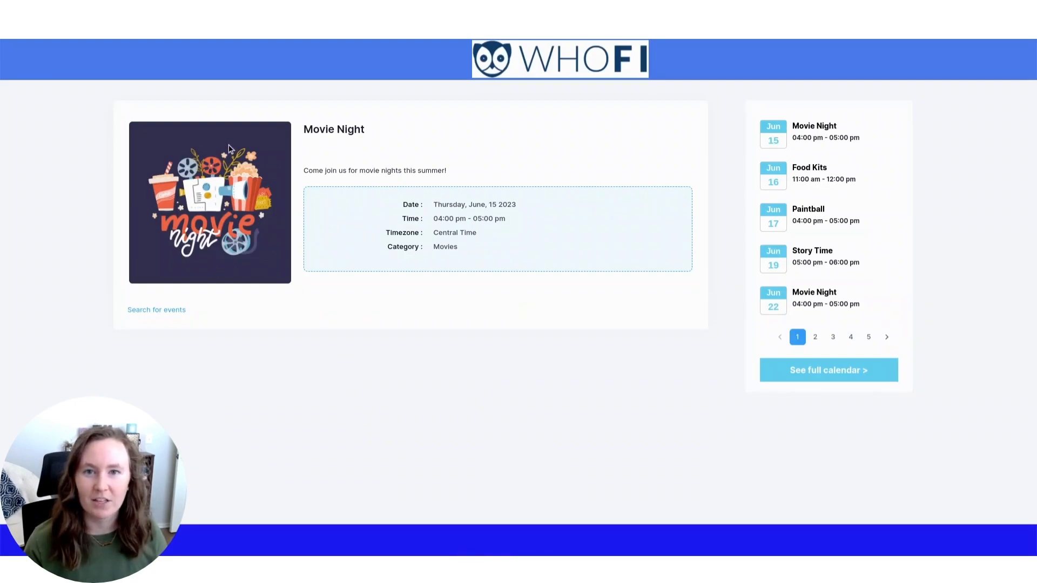
drag(303, 170, 457, 247)
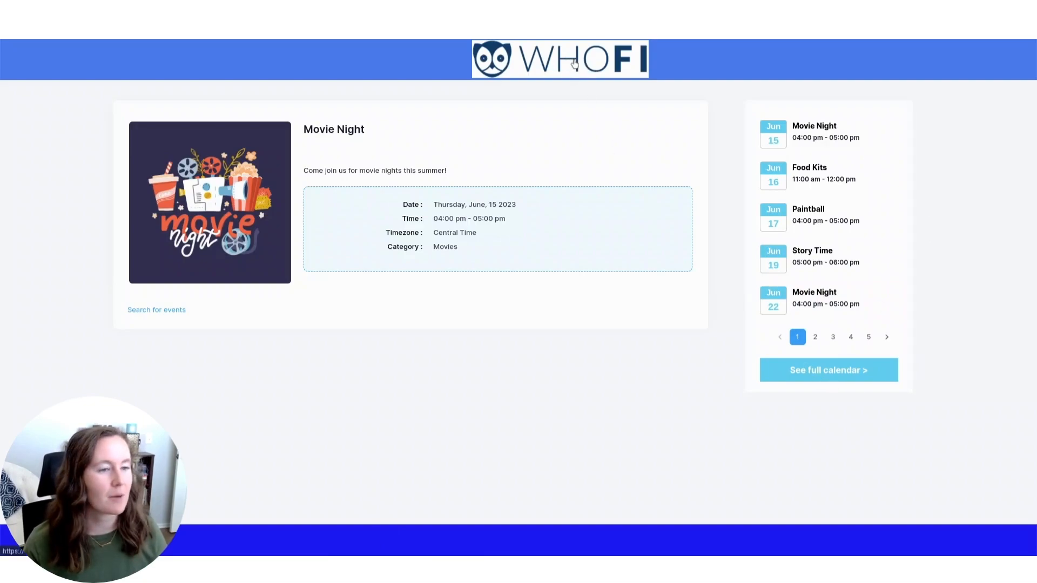
mouse_move(31, 70)
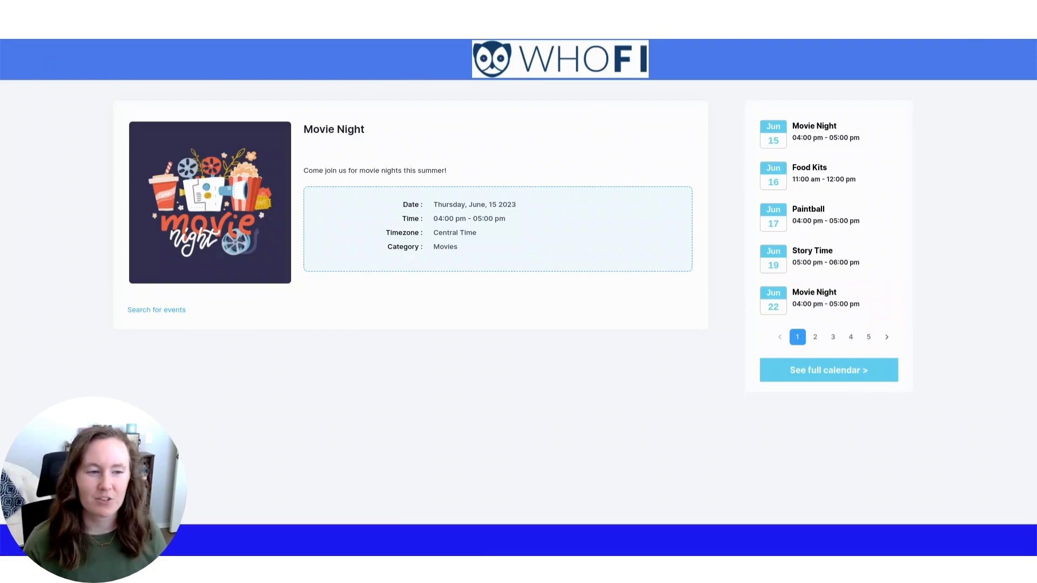
mouse_move(175, 312)
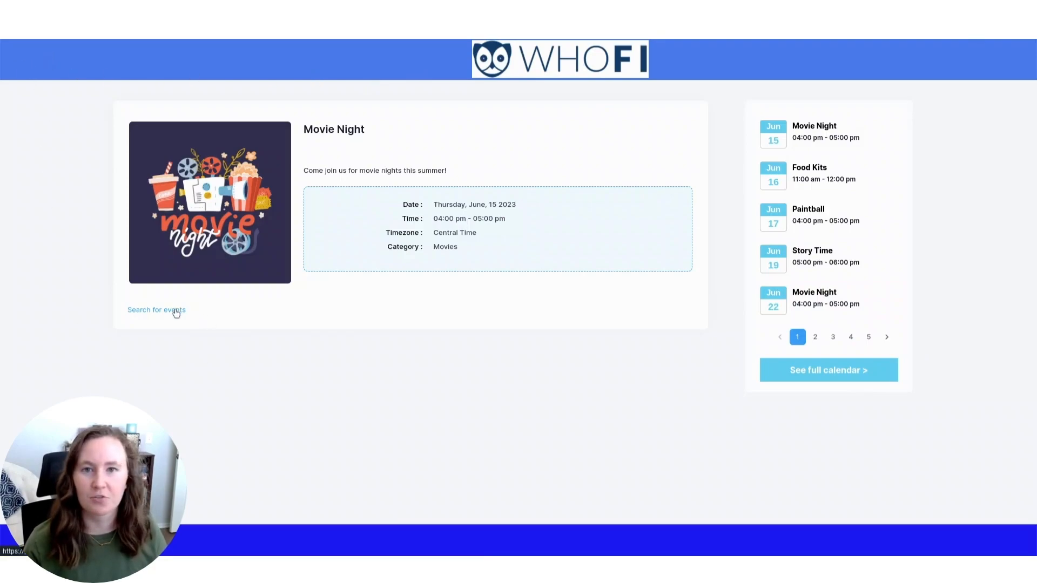
Step: Browse the searchable June 1–30, 2023 event list, scrolling past Movie Night, Food Kits and Story Time
click(156, 309)
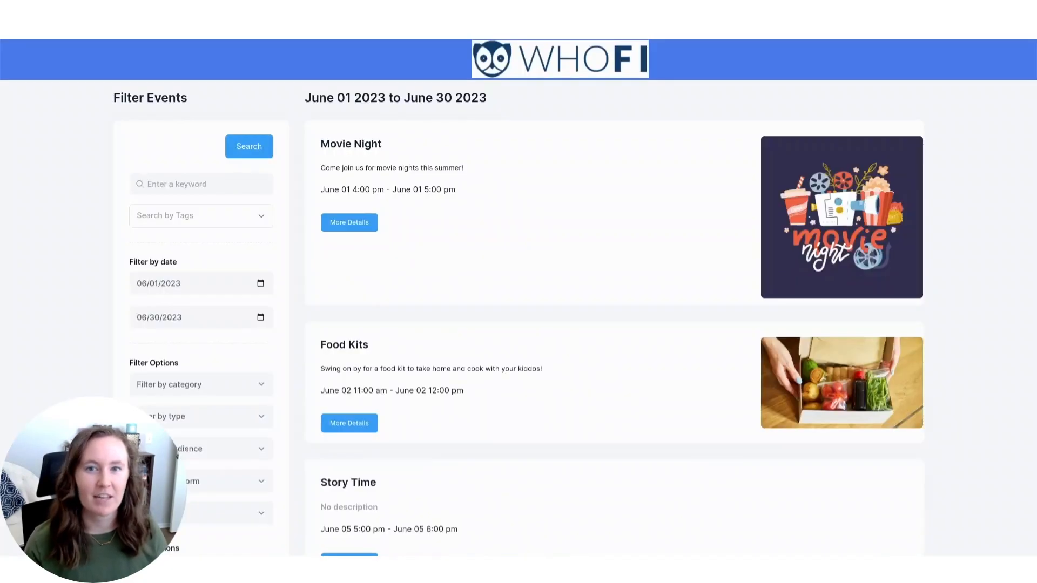
scroll(down, 3)
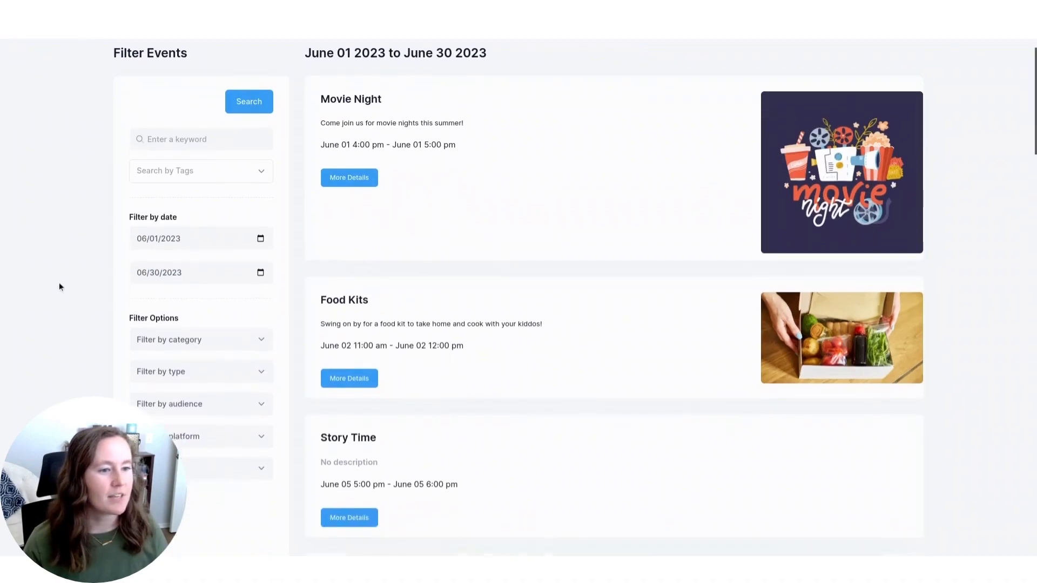
scroll(down, 3)
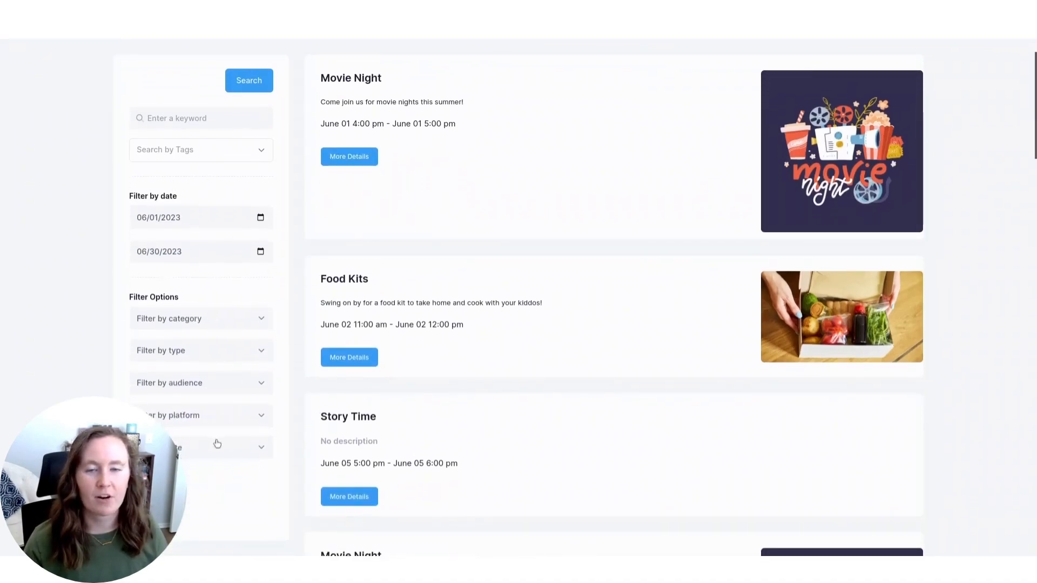
scroll(down, 3)
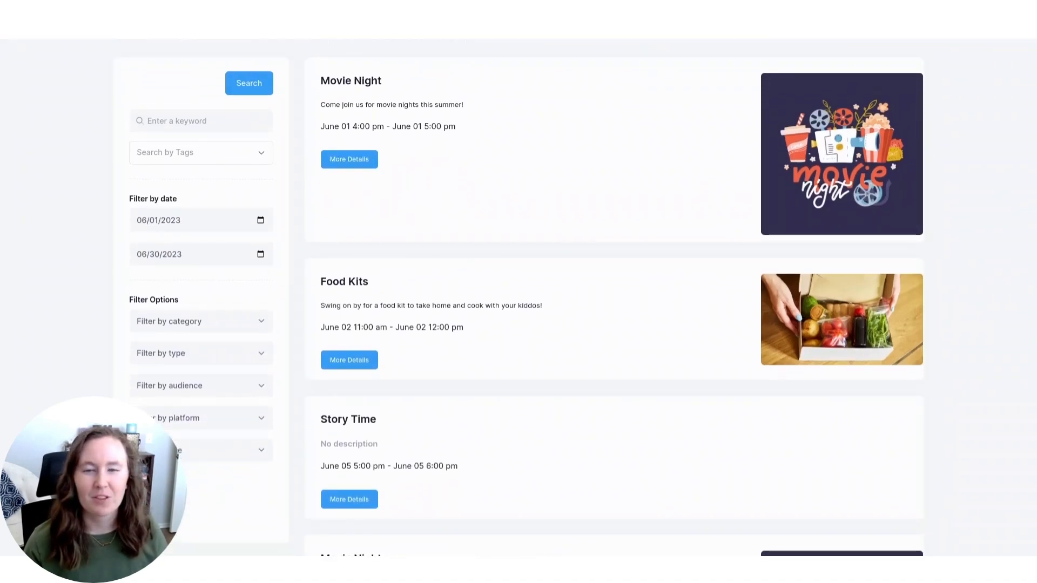
mouse_move(256, 163)
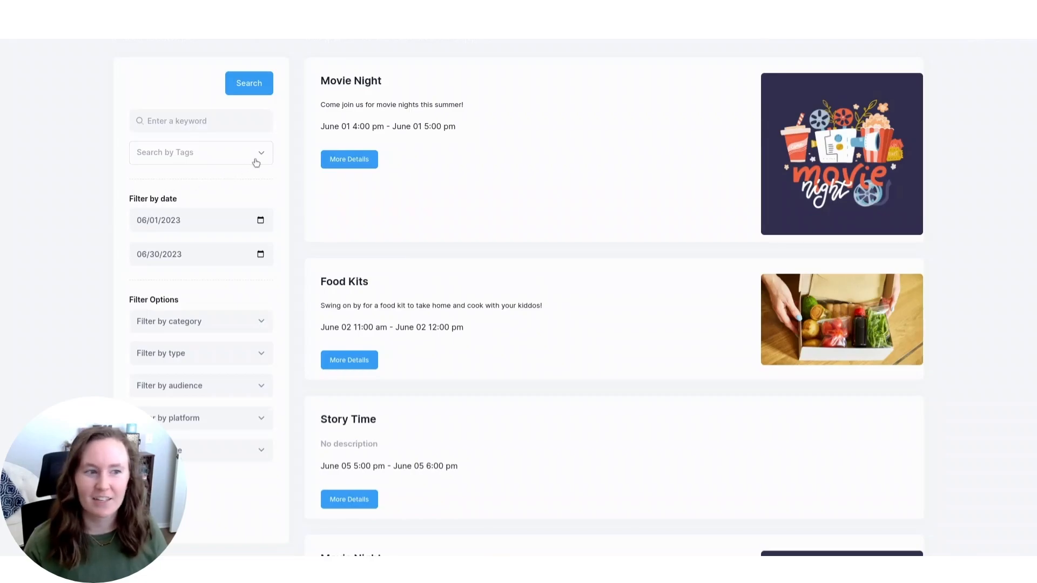
mouse_move(260, 390)
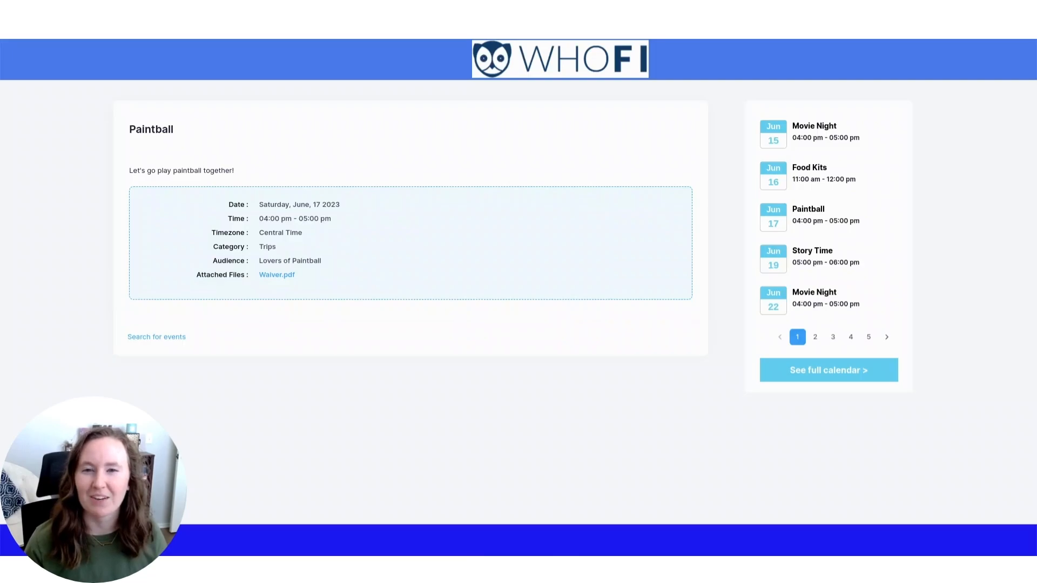
Step: Show the Main Location dashboard with 82 total visits and 173 sessions
click(828, 369)
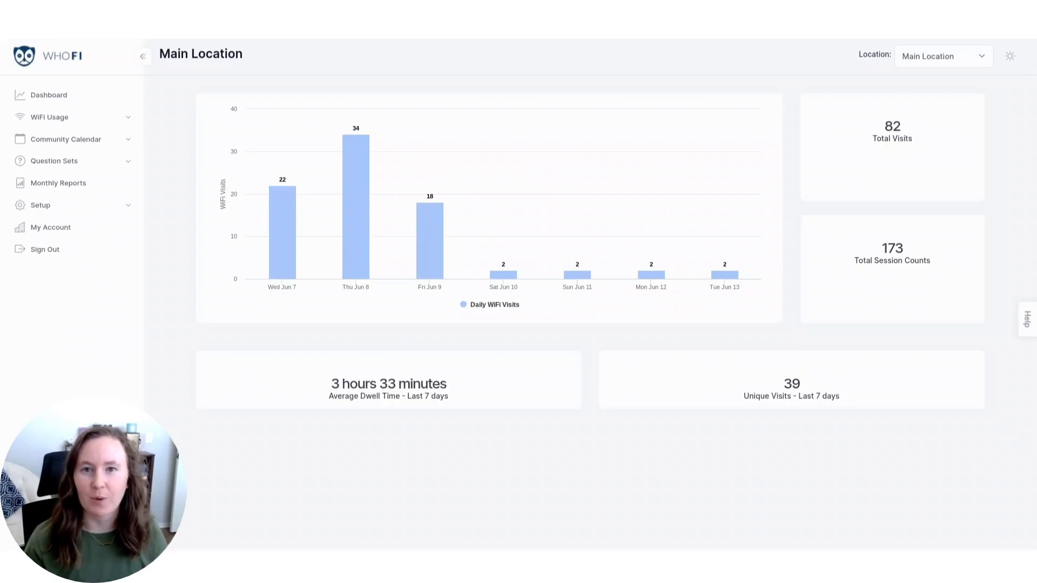
click(40, 205)
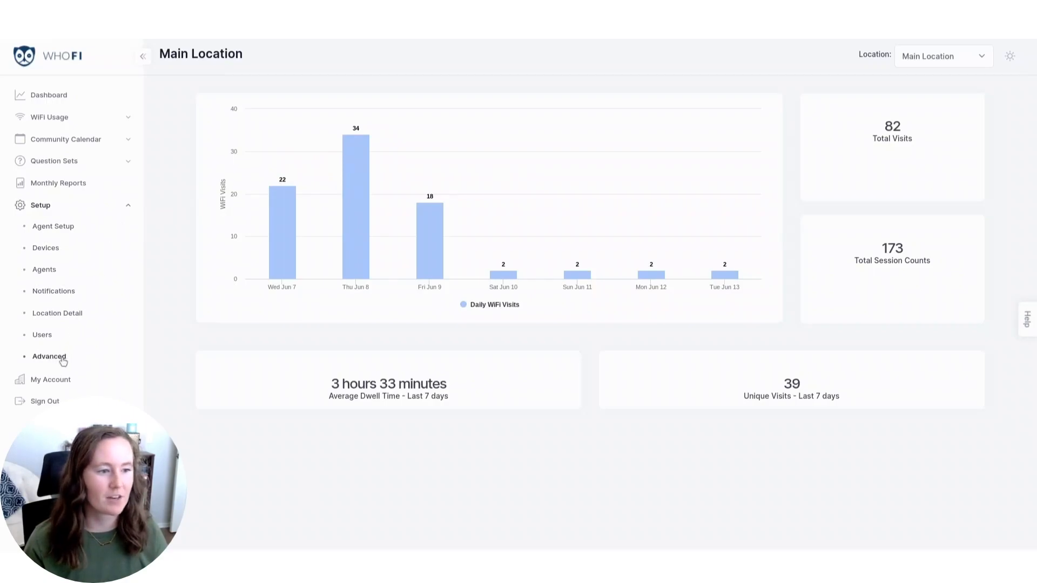
mouse_move(86, 349)
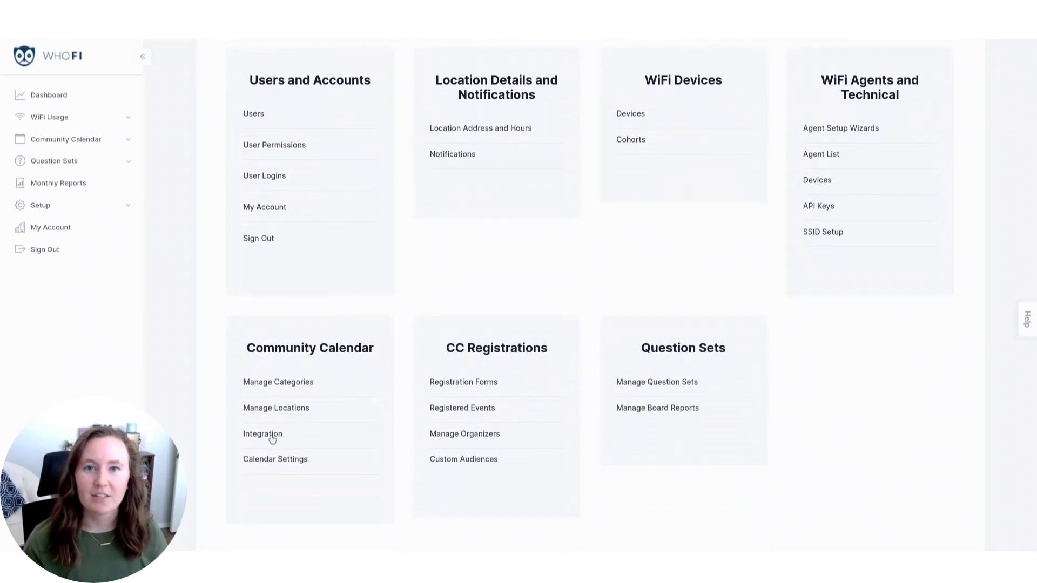
click(261, 433)
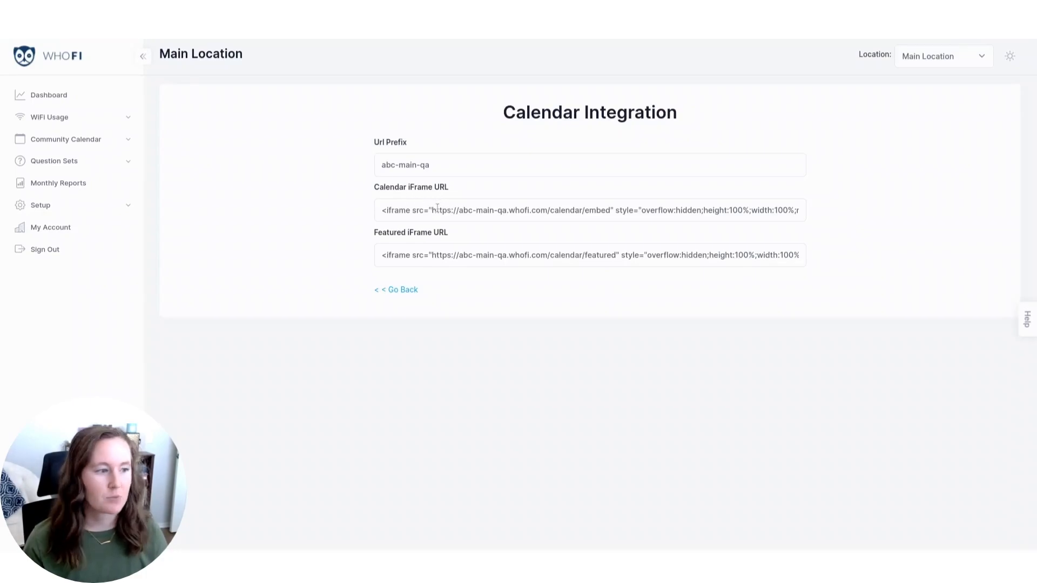
triple_click(588, 209)
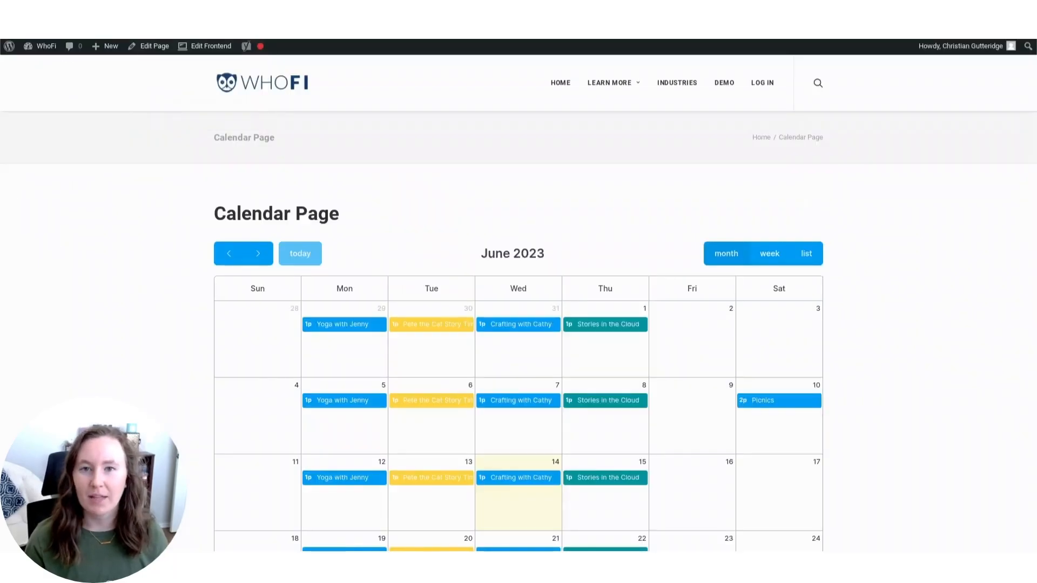
Step: Paste the WhoFi calendar iframe embed code into the Calendar Page draft's text editor
click(154, 45)
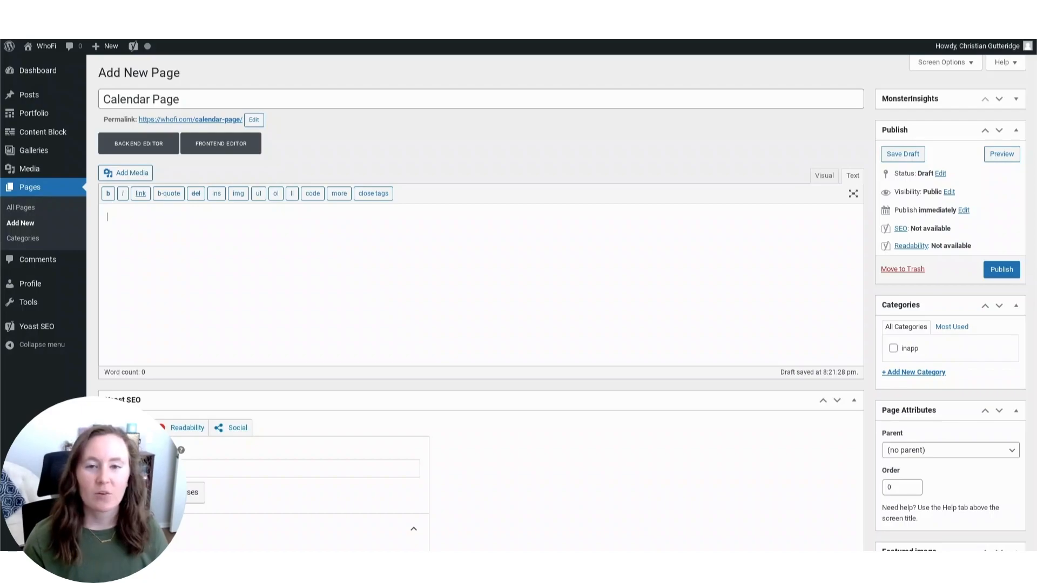
text(<iframe src="https://abc-main-qa.whofi.com/calendar/embed" style="overflow:hidden;height:100%;width:100%;min-height:850px;" height="100%" width="100%" frameborder="0"></iframe>)
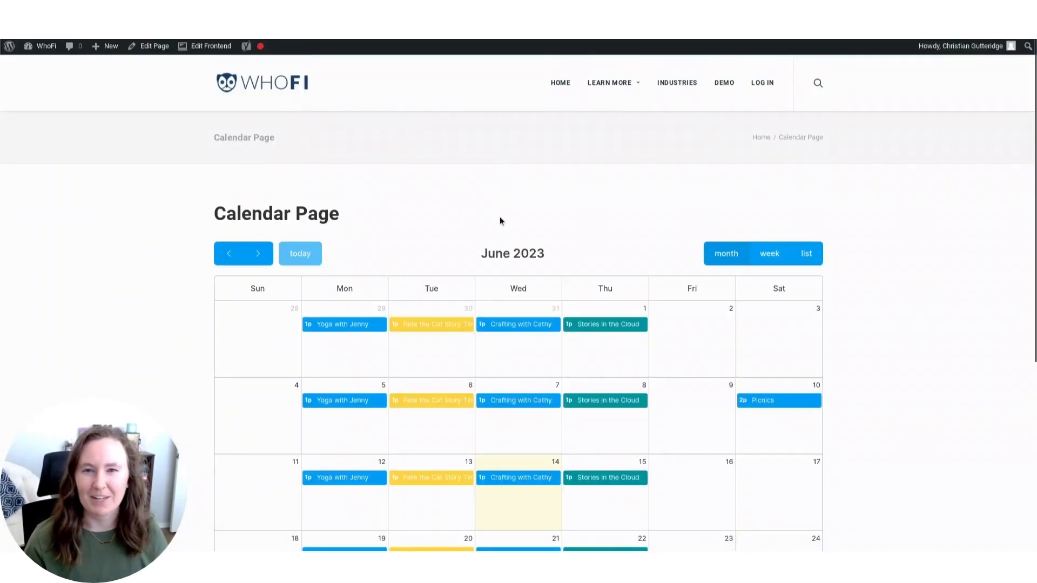
scroll(down, 3)
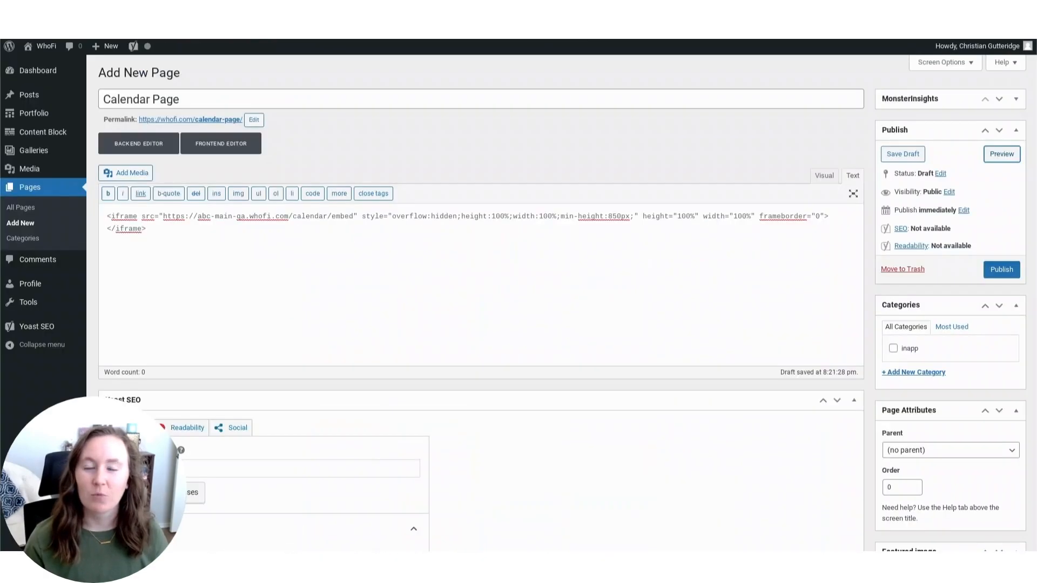
mouse_move(189, 85)
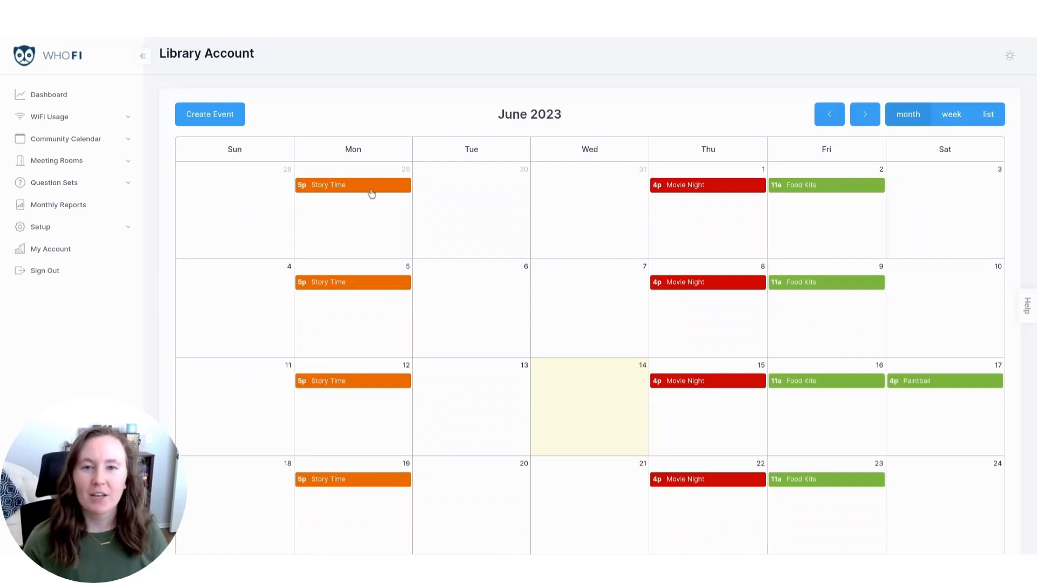
Step: Start a new Library Account calendar event and go to its Integrations settings
click(210, 114)
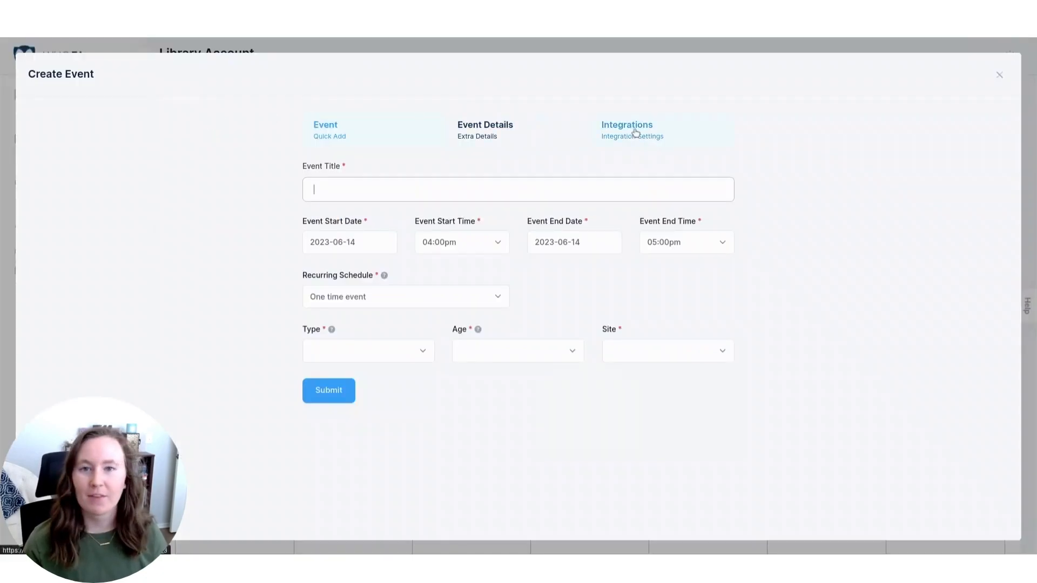
click(625, 126)
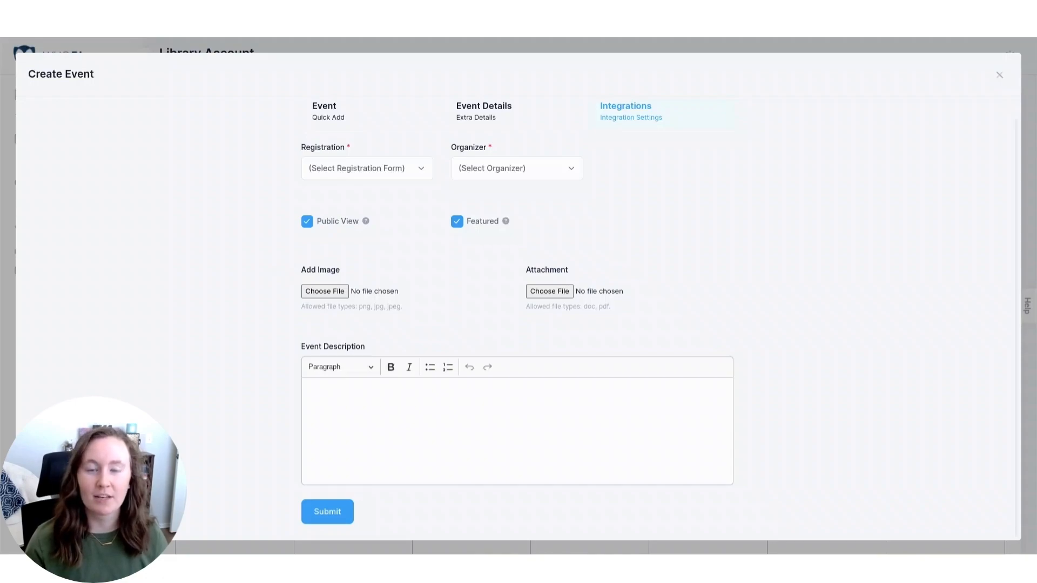
Step: Uncheck Public View for the new event, leaving Featured on
click(306, 221)
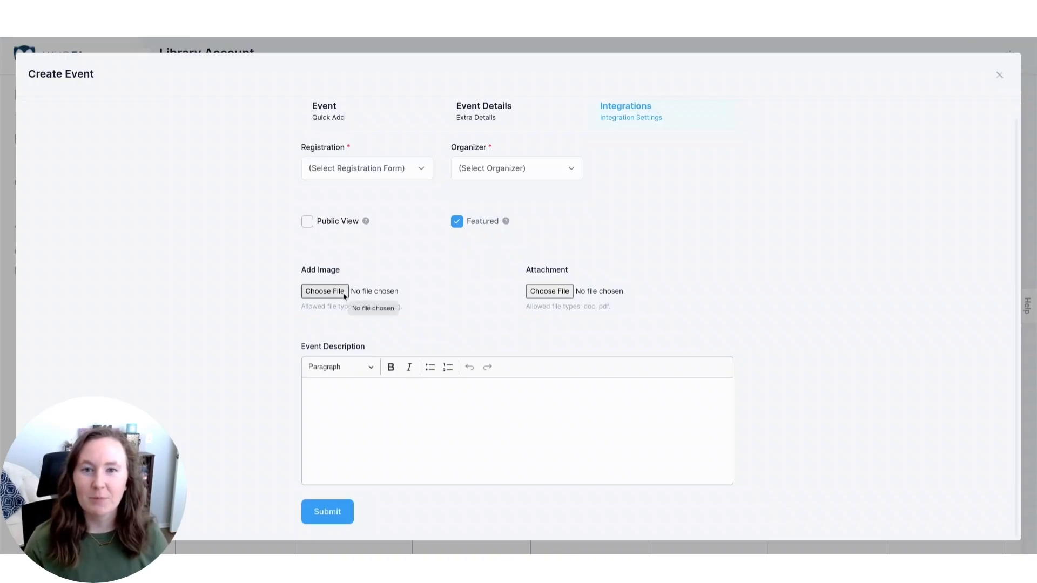
mouse_move(549, 291)
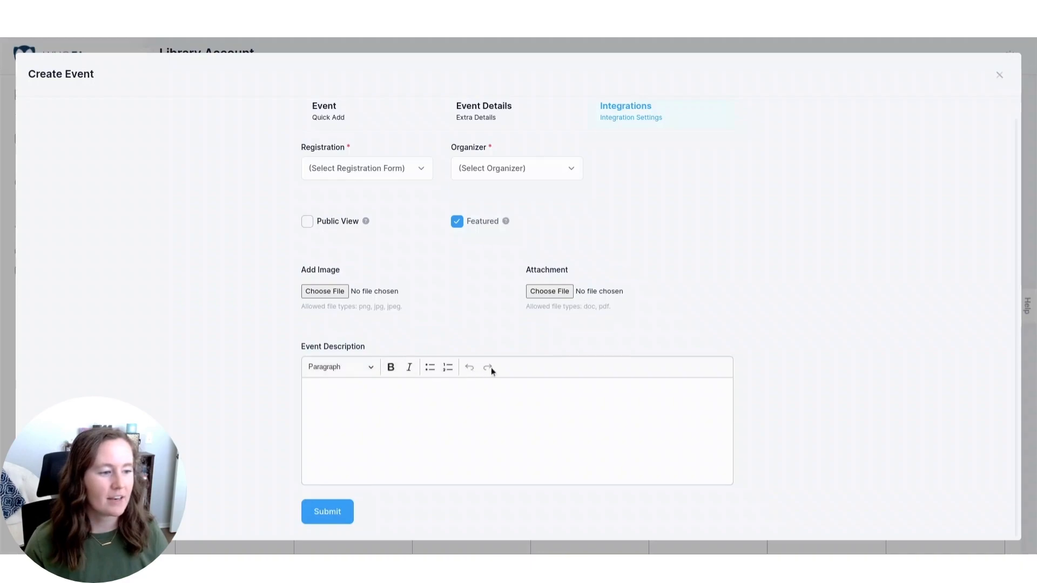
mouse_move(521, 350)
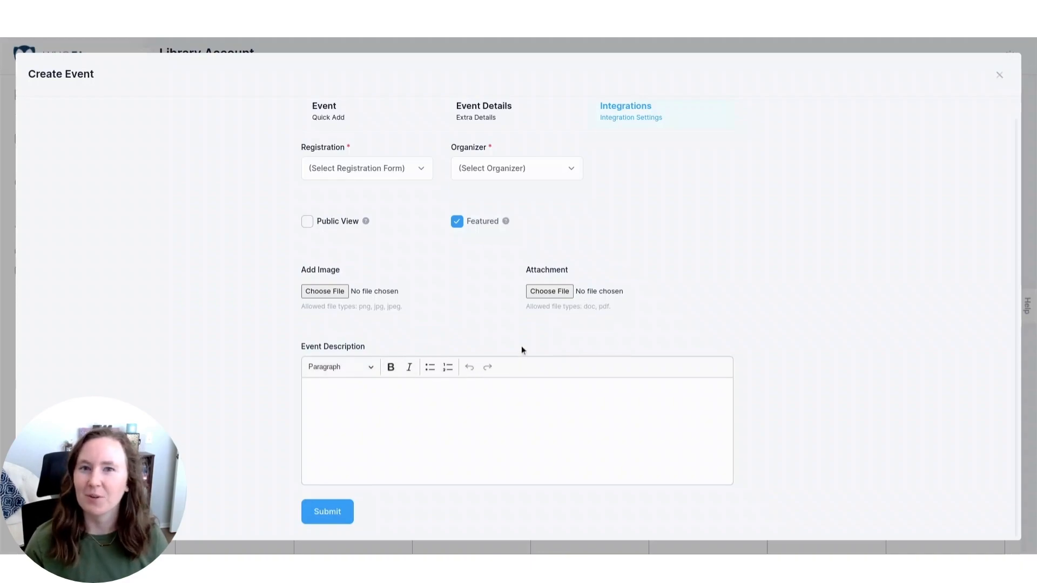
Step: Check the extra details step, then return to quick add and view age group choices
click(483, 125)
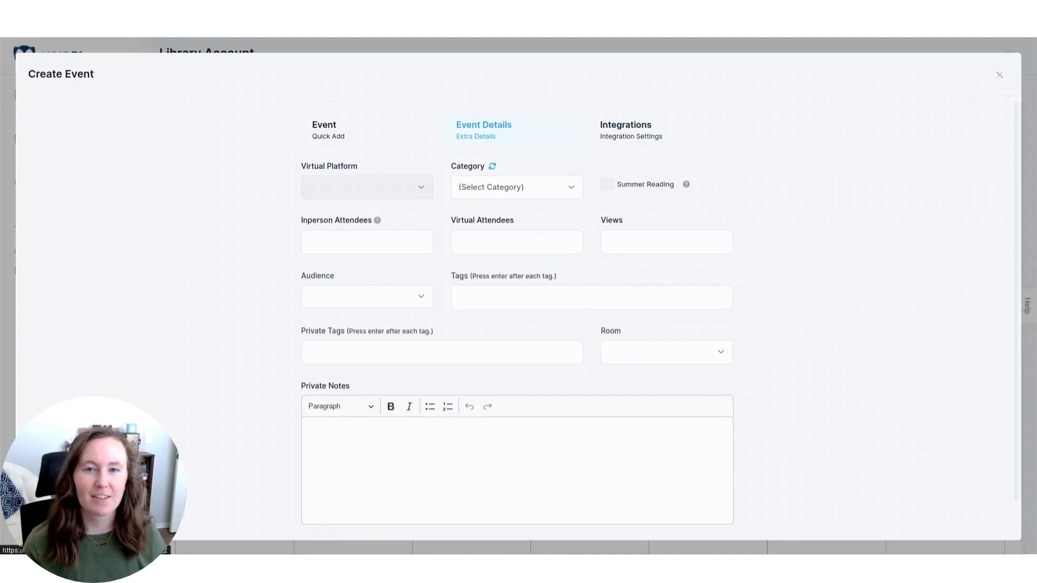
mouse_move(558, 188)
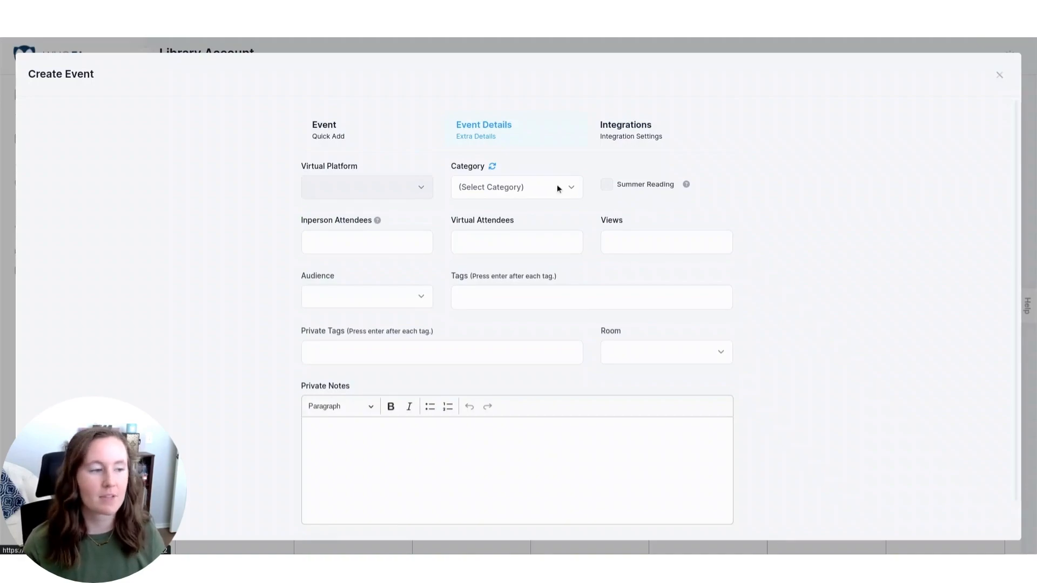
click(516, 187)
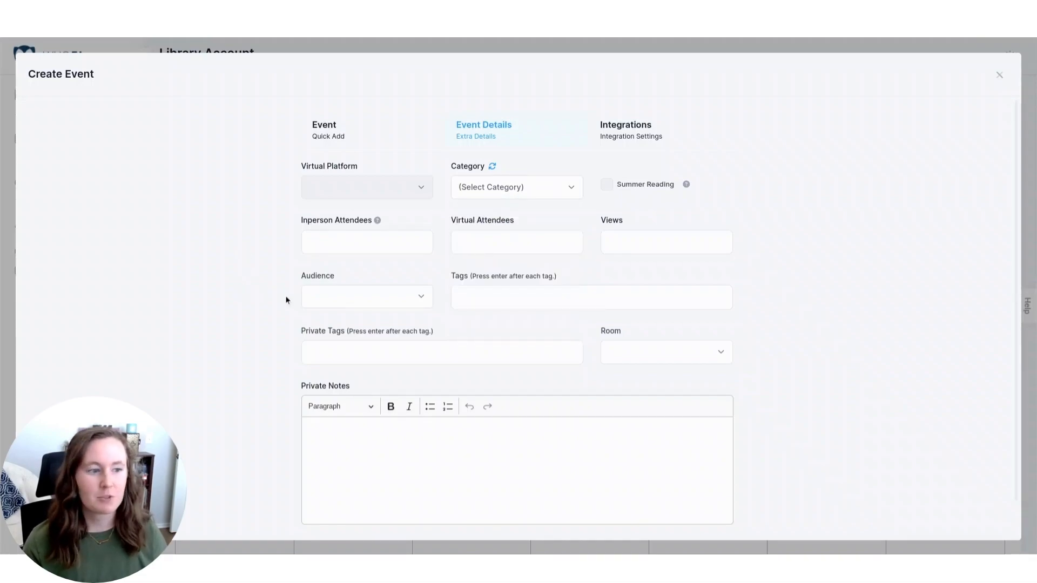
mouse_move(362, 276)
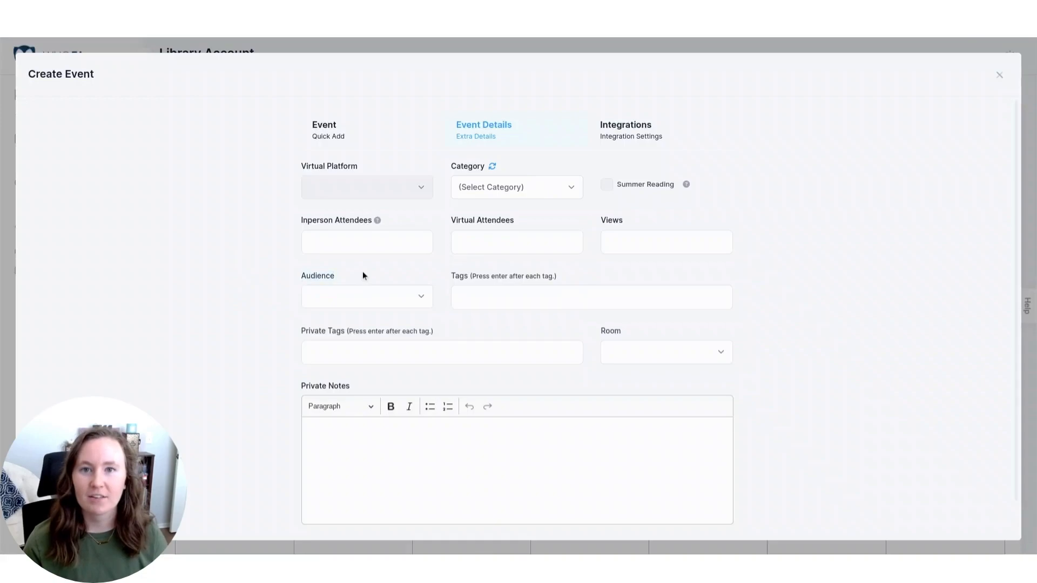
click(325, 129)
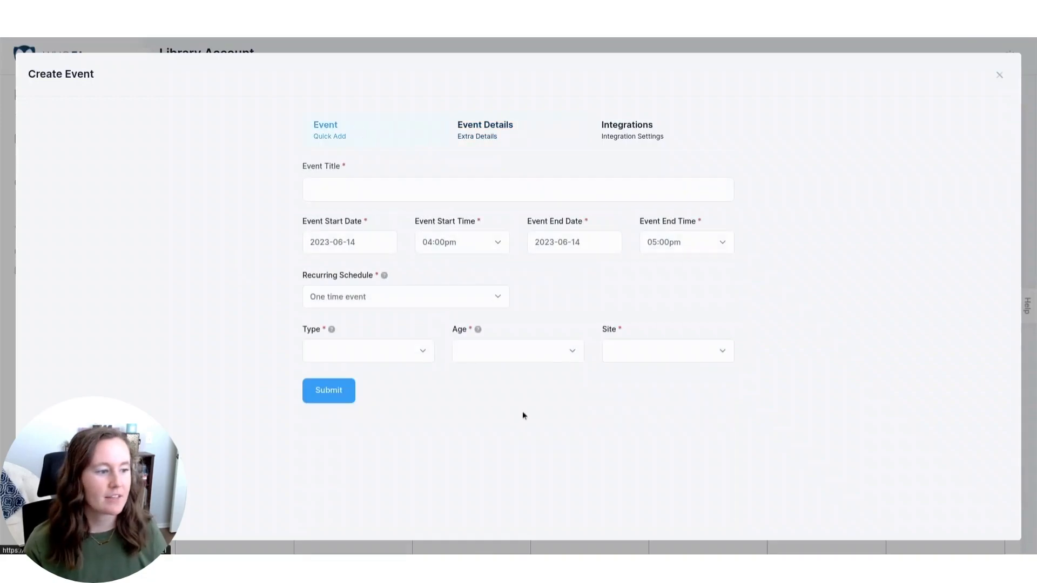
click(518, 351)
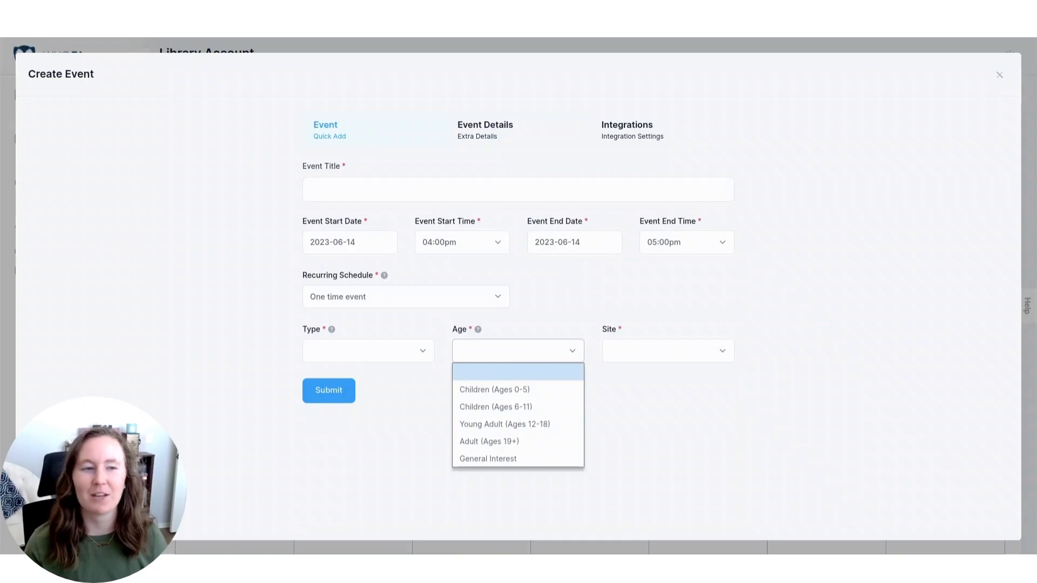
Step: Return to Event Details and list the audience choices without selecting any
click(483, 129)
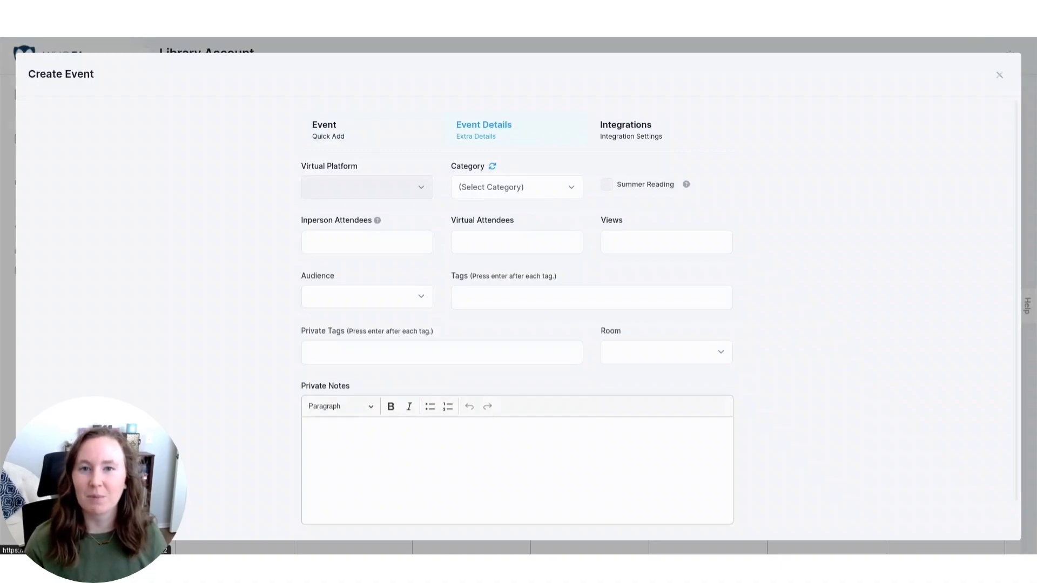
click(366, 296)
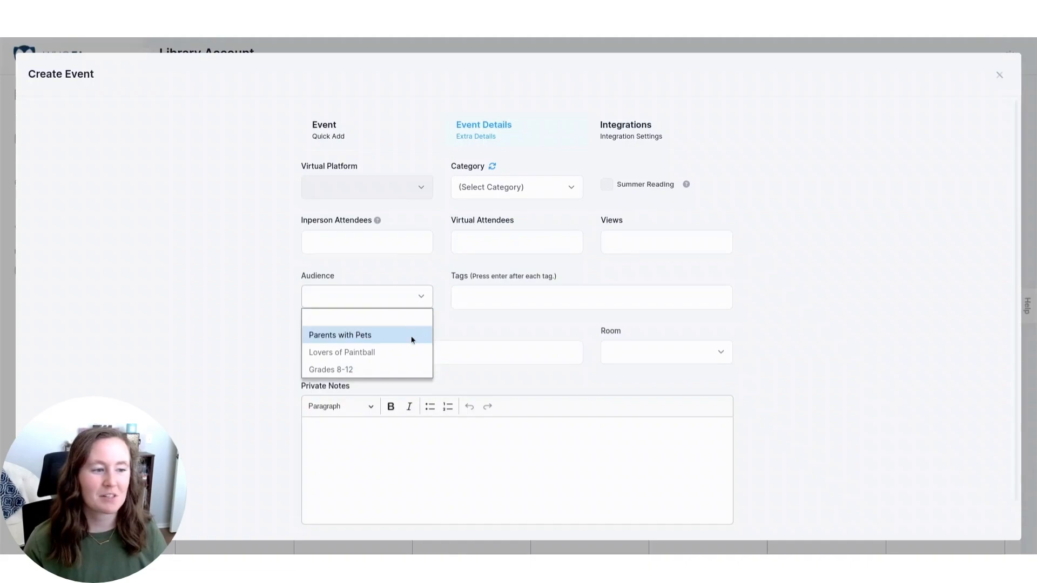
mouse_move(400, 369)
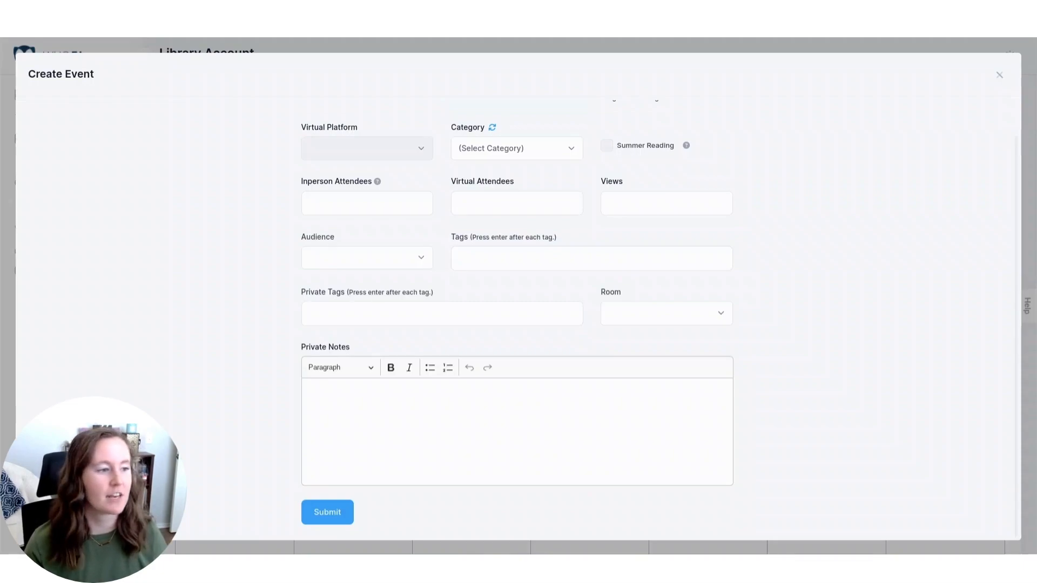
mouse_move(545, 279)
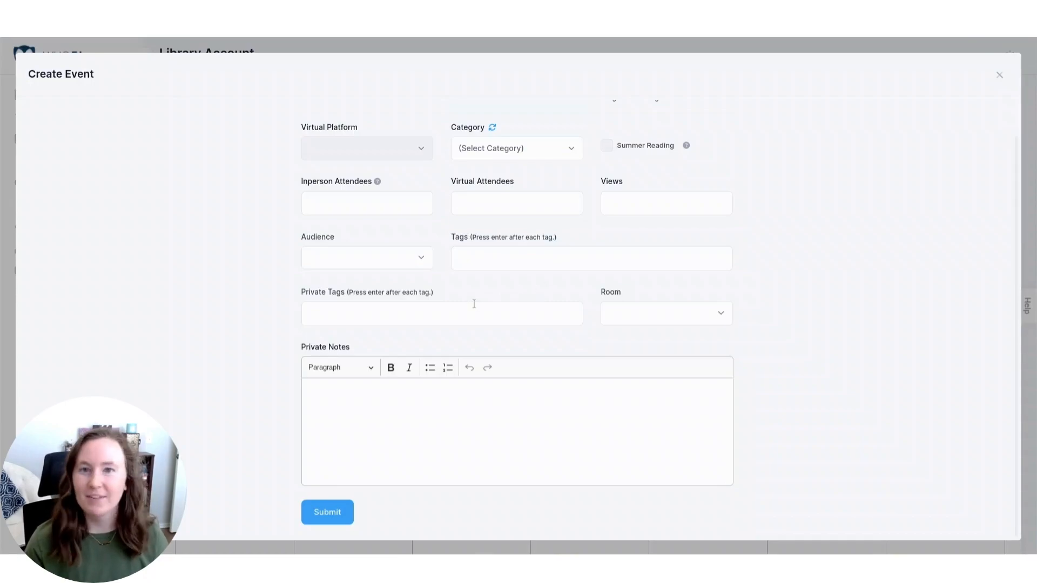
mouse_move(473, 304)
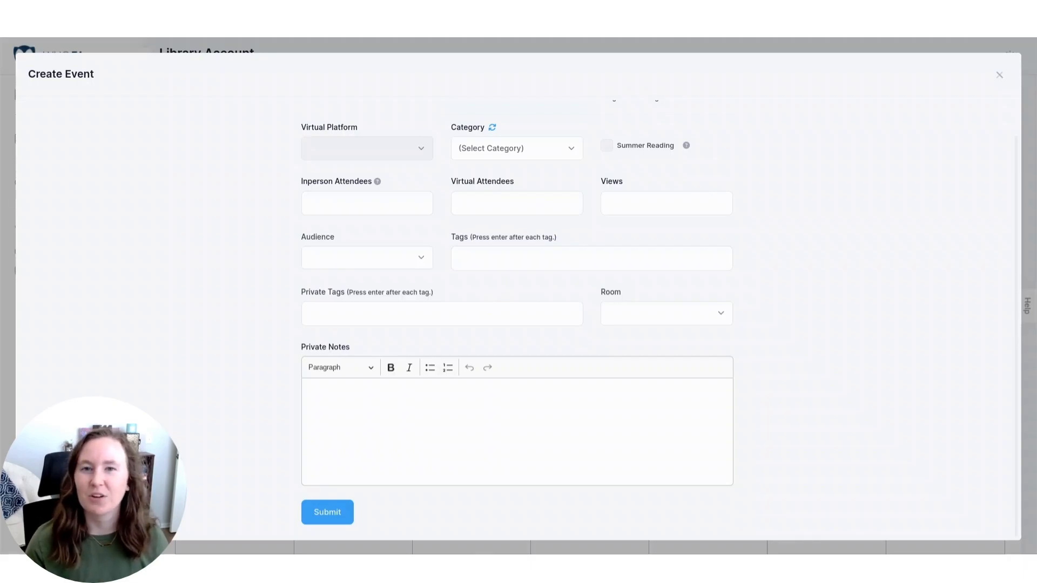
Step: Close Create Event and open the community calendar settings from Advanced Setup Options
click(999, 74)
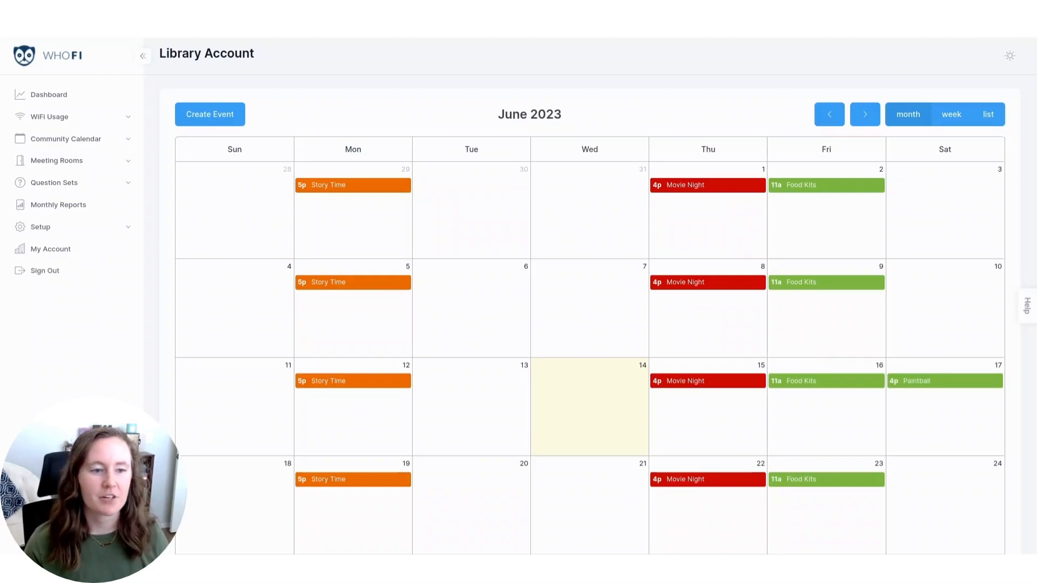
click(40, 227)
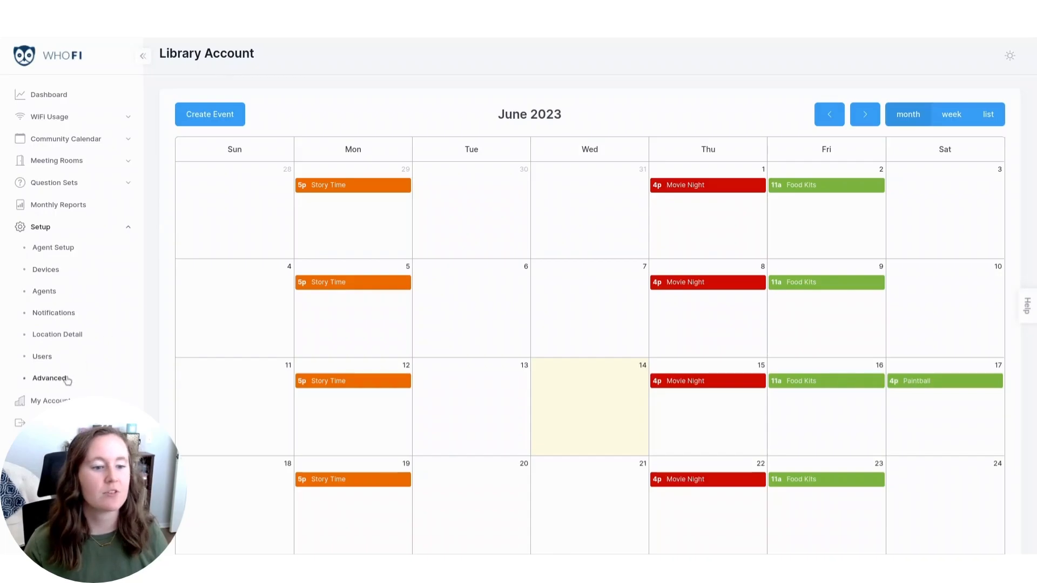
click(49, 378)
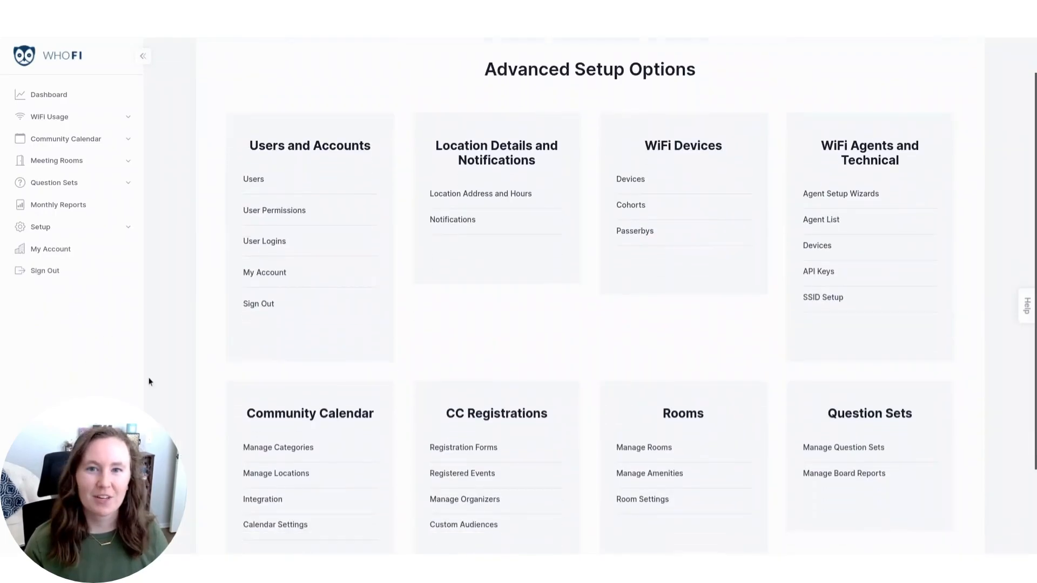
scroll(down, 3)
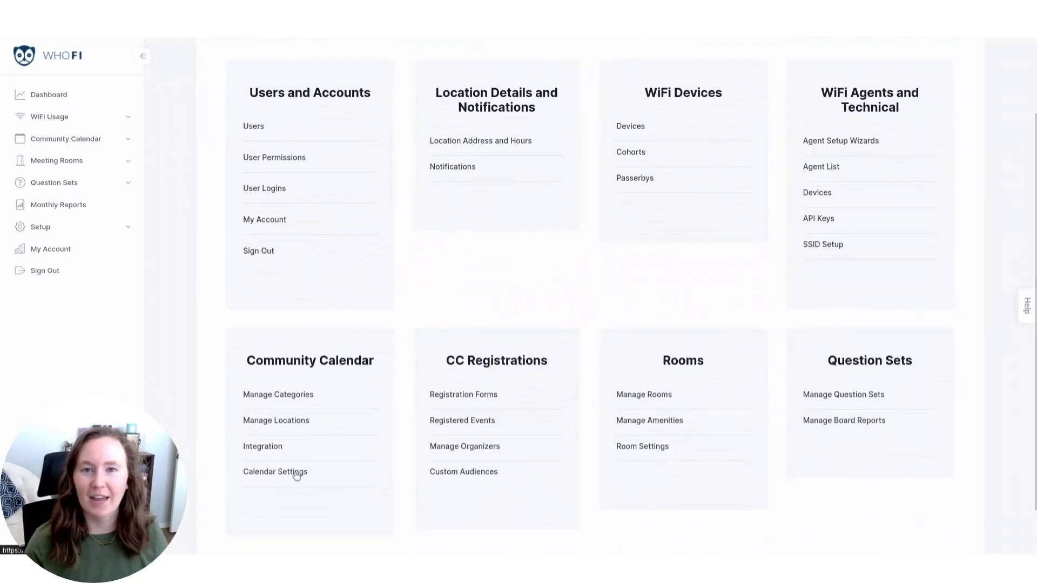
click(275, 471)
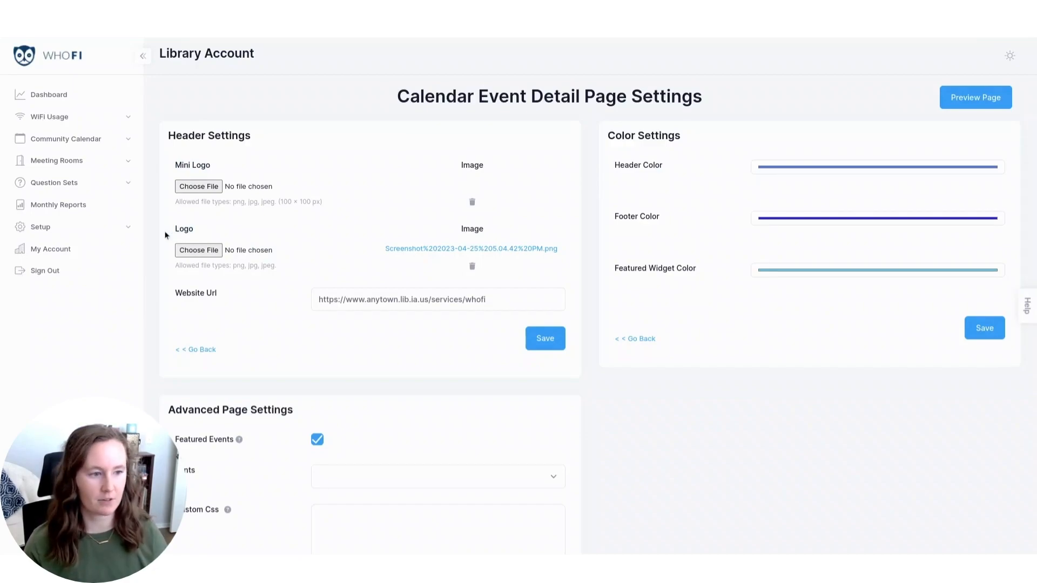
mouse_move(255, 309)
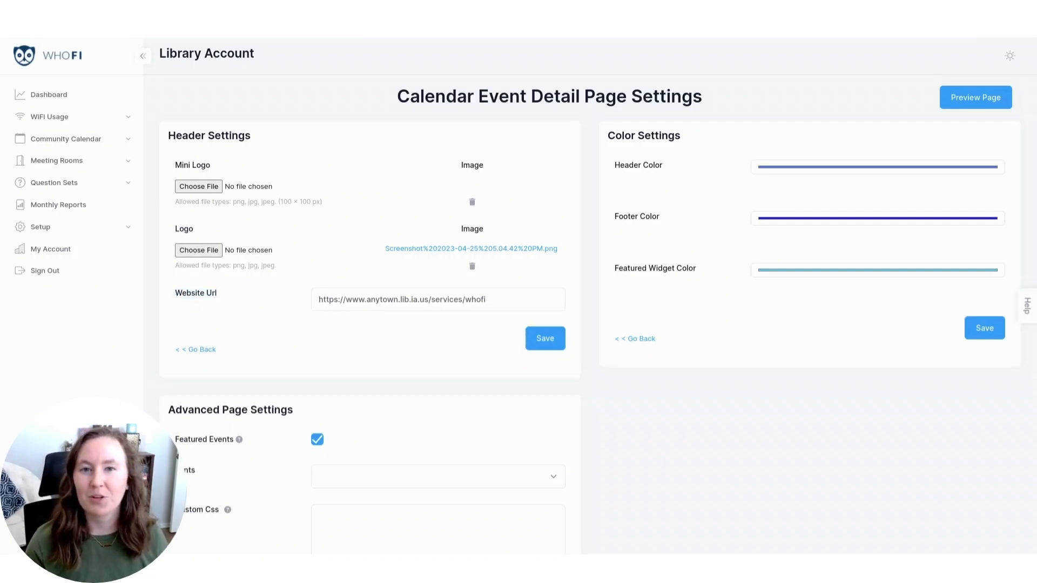
mouse_move(254, 291)
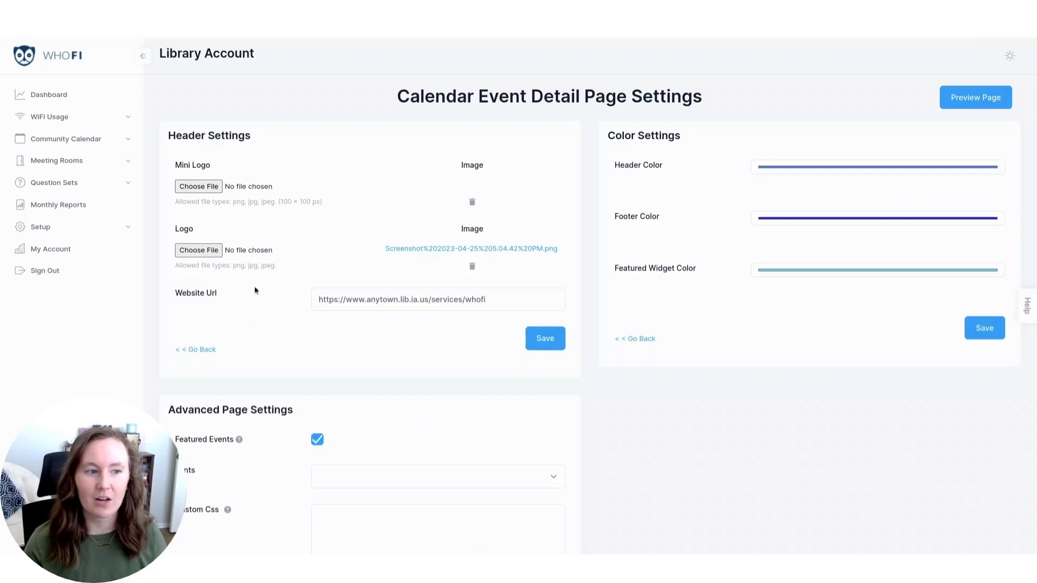
mouse_move(731, 183)
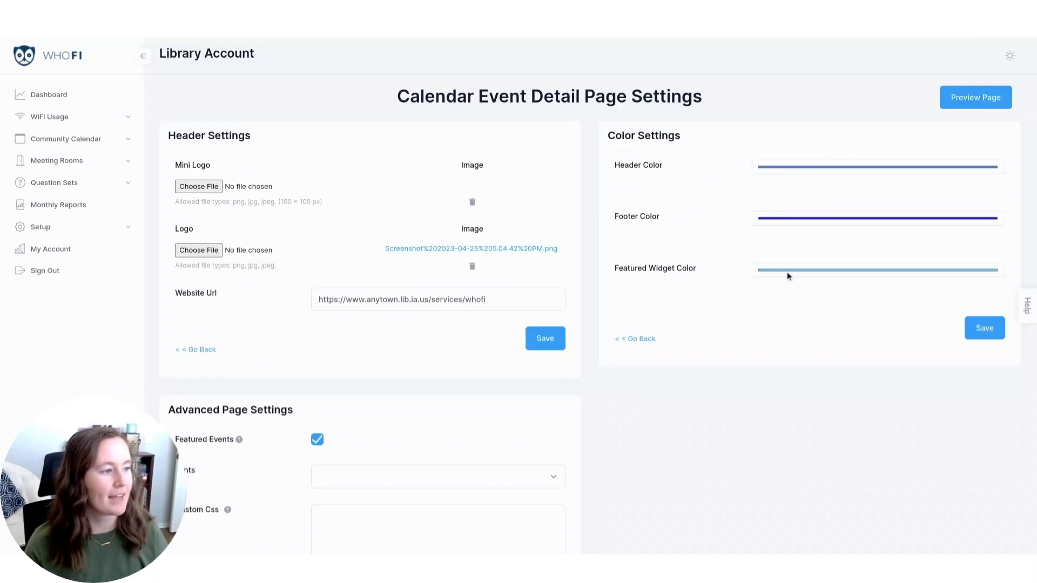
Step: Review the event detail page settings, then preview the June 15 Movie Night event on the library calendar
scroll(down, 3)
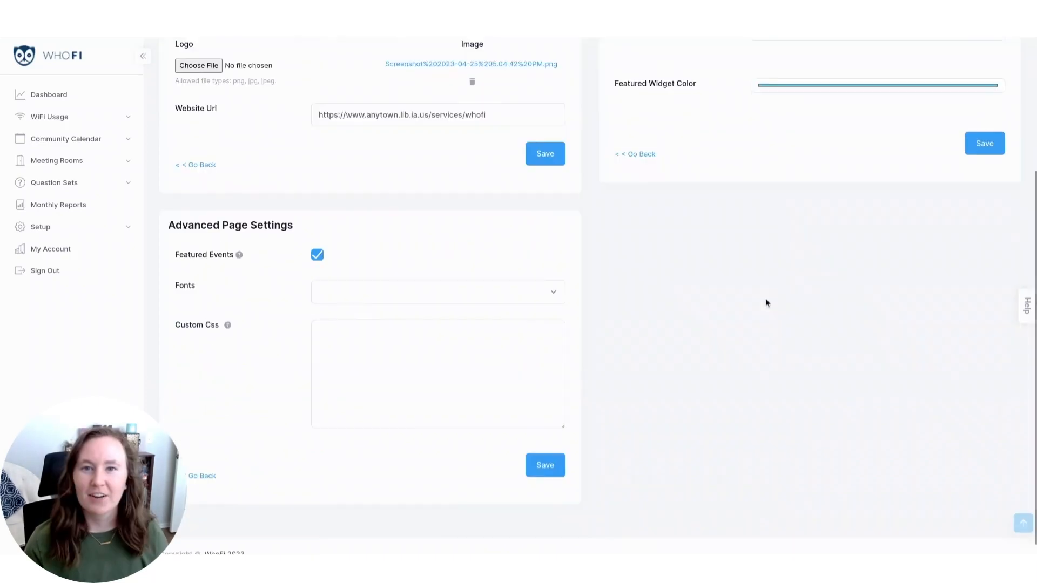
double_click(268, 224)
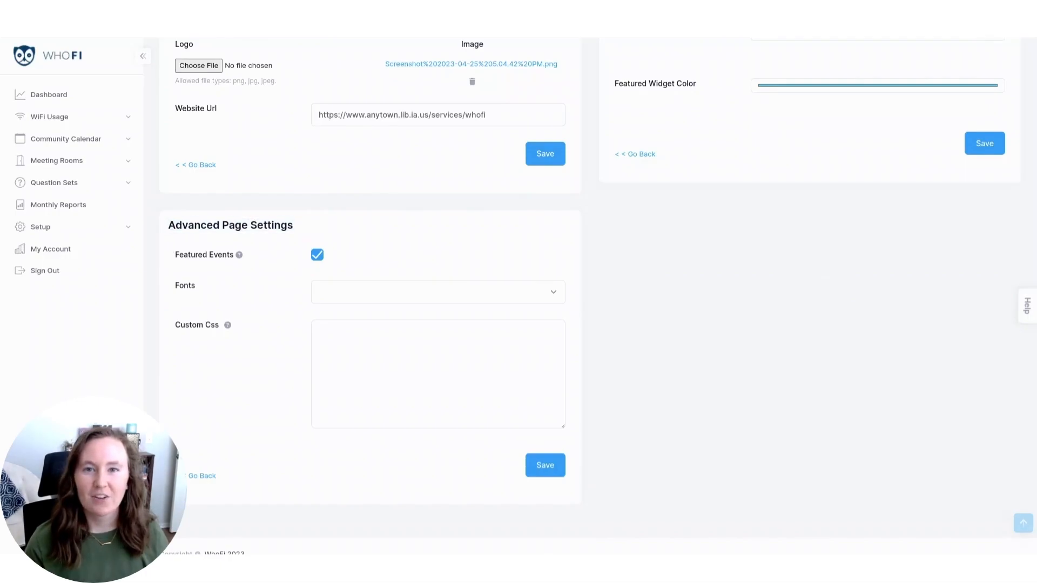
click(436, 292)
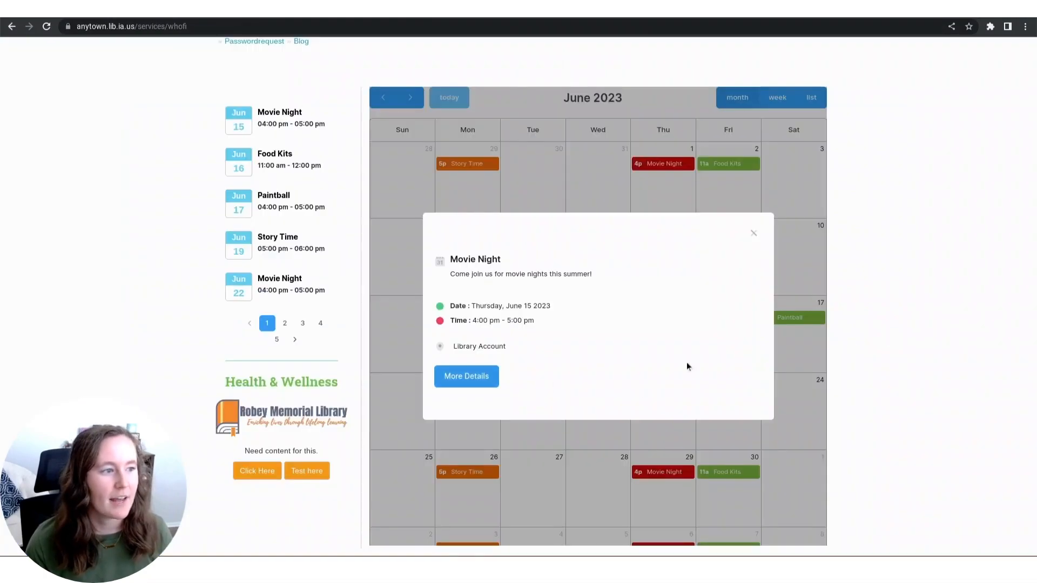
Step: Reopen the June 15 Movie Night preview and go to its More Details page
click(752, 233)
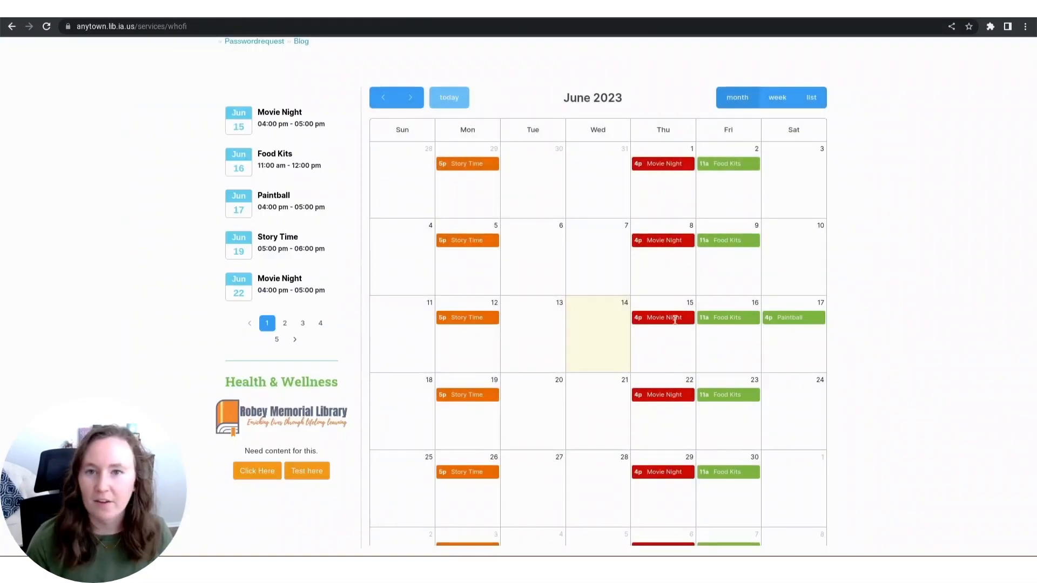
click(661, 318)
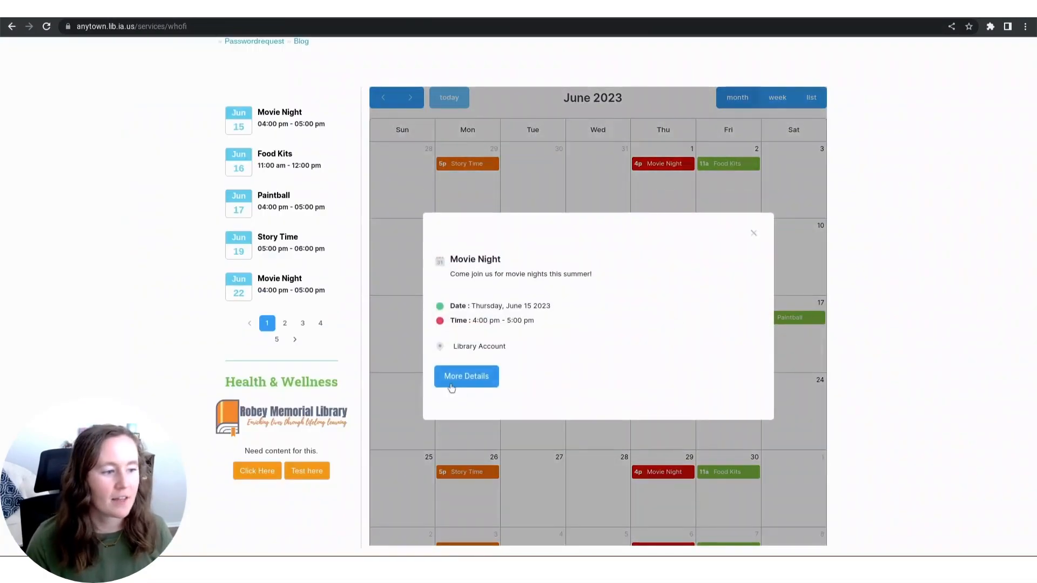
click(465, 376)
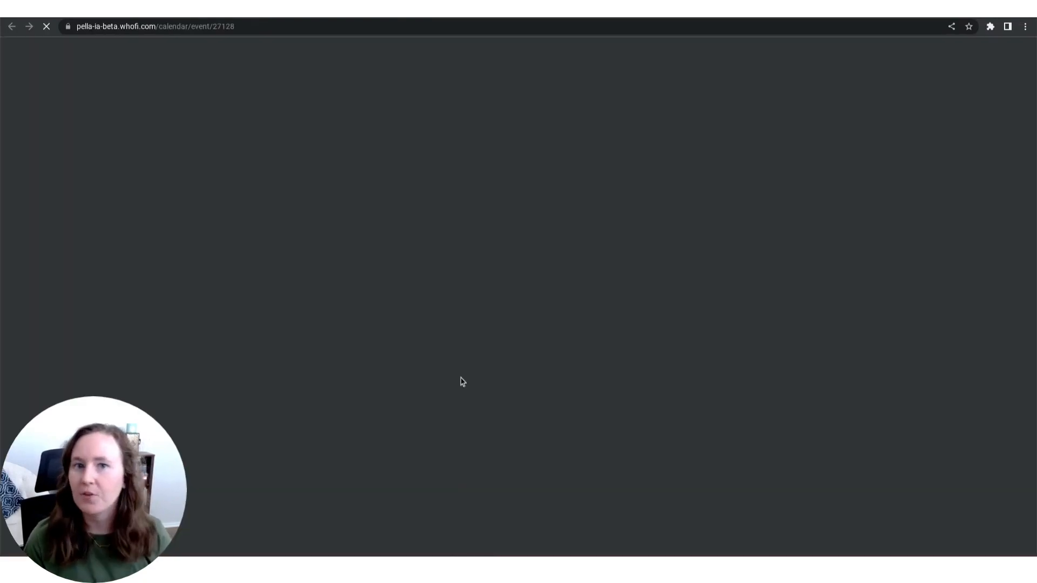